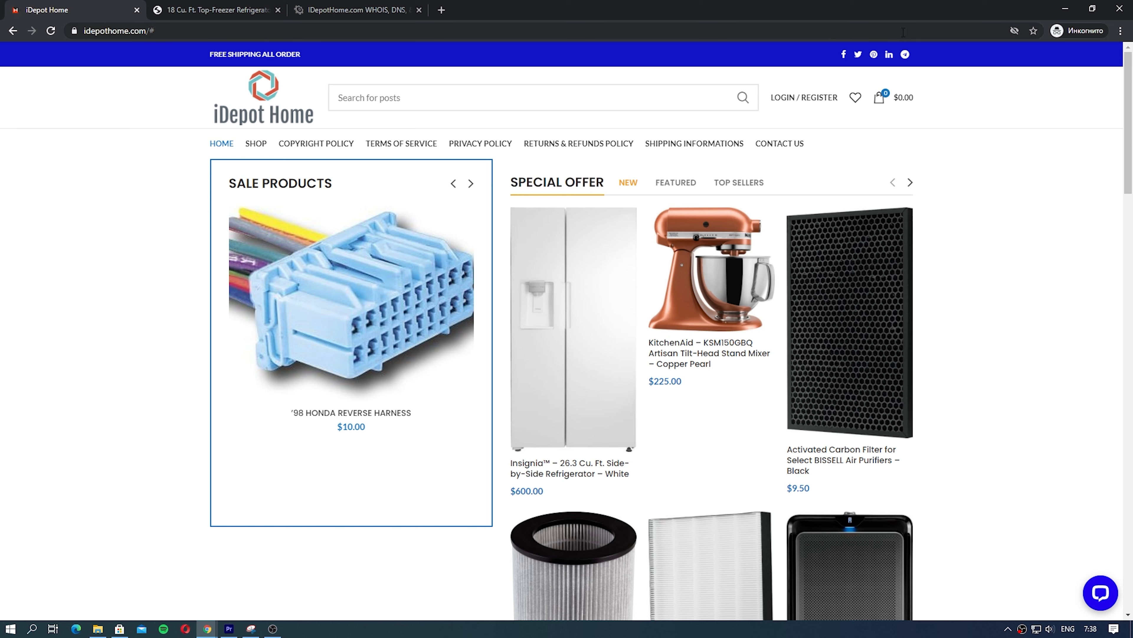
pyautogui.moveTo(838, 64)
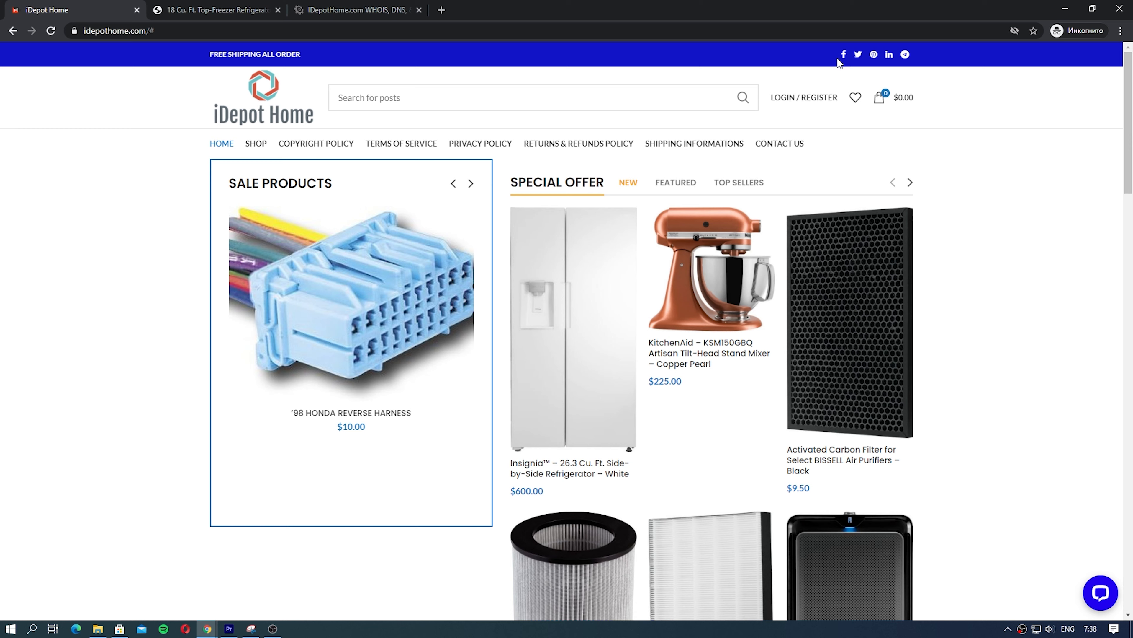
# On the refrigerator product page, open the LOGIN / REGISTER sign-in form and dismiss it
pyautogui.click(215, 9)
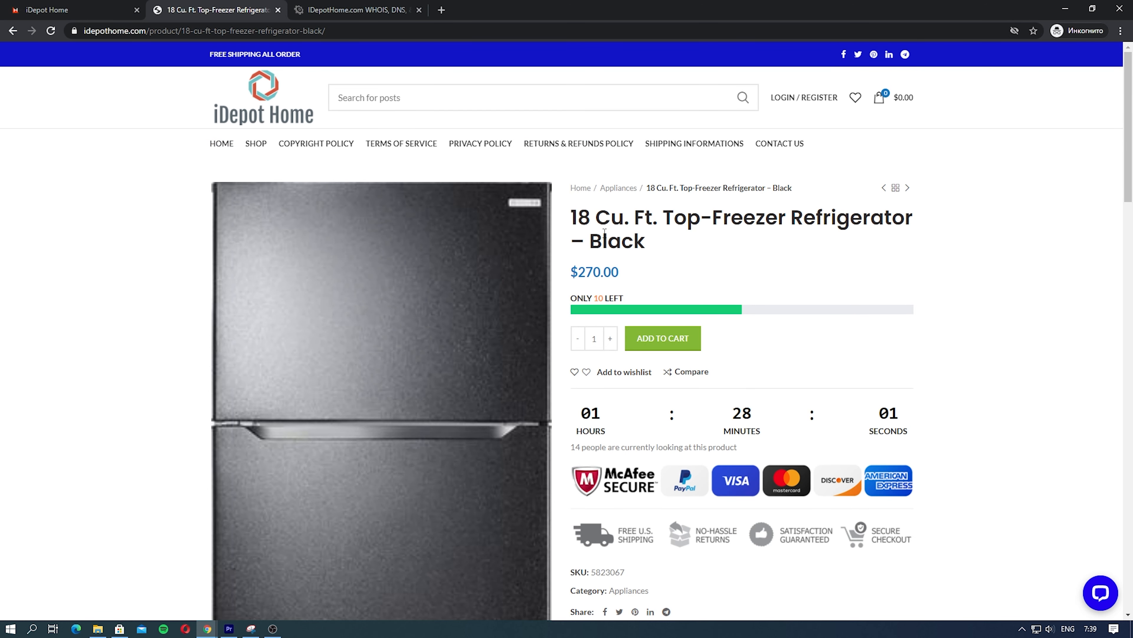
pyautogui.click(803, 98)
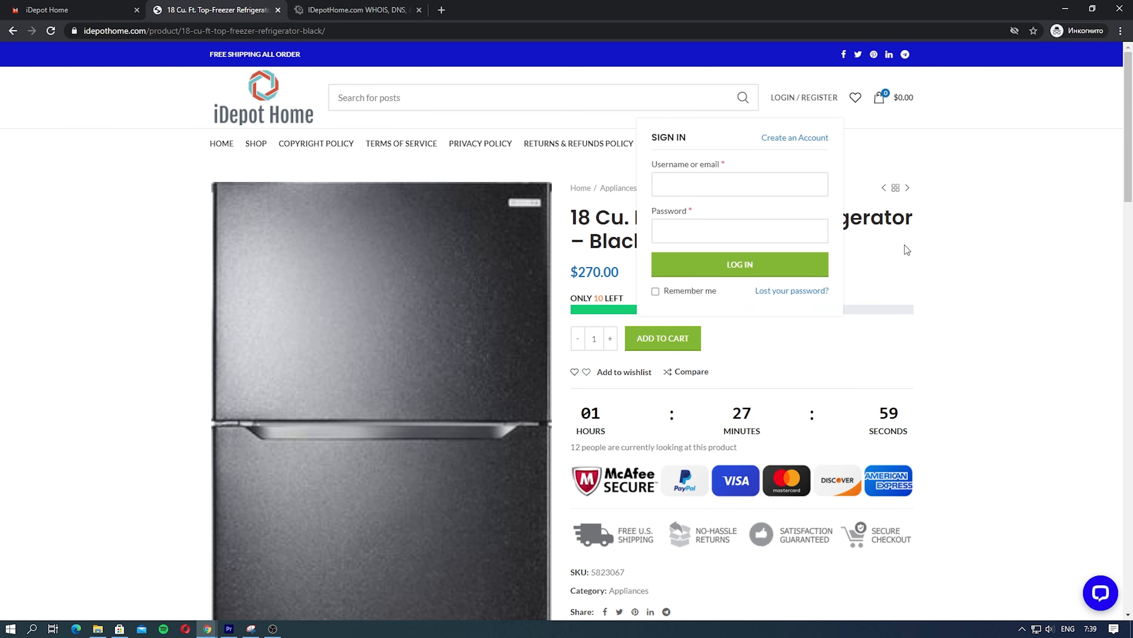
pyautogui.click(905, 249)
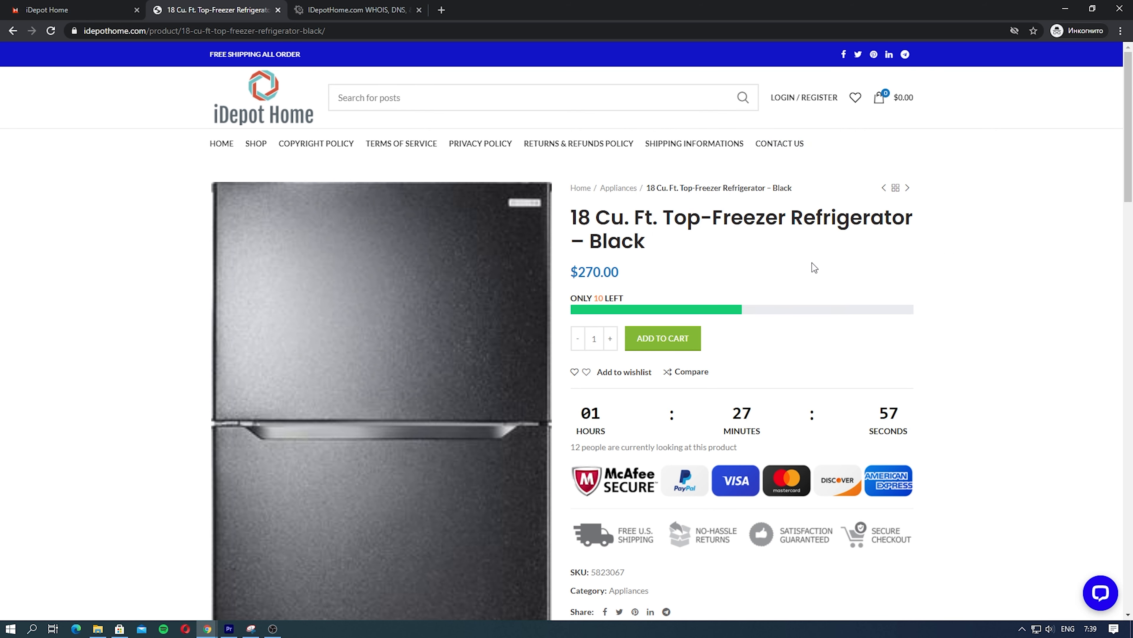
pyautogui.moveTo(646, 285)
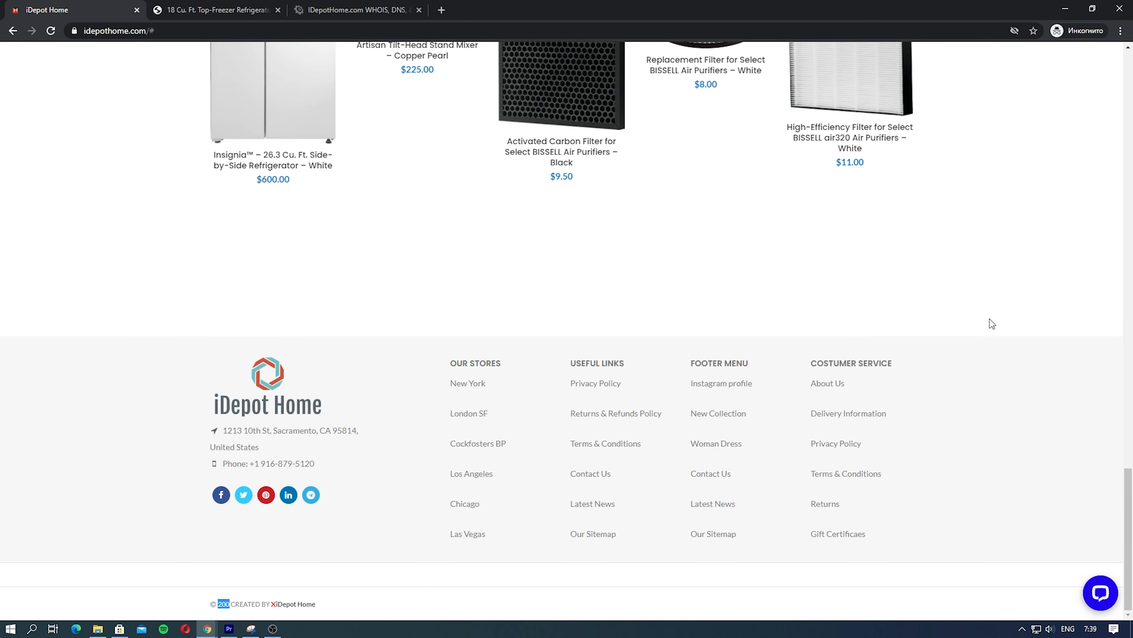
pyautogui.moveTo(935, 427)
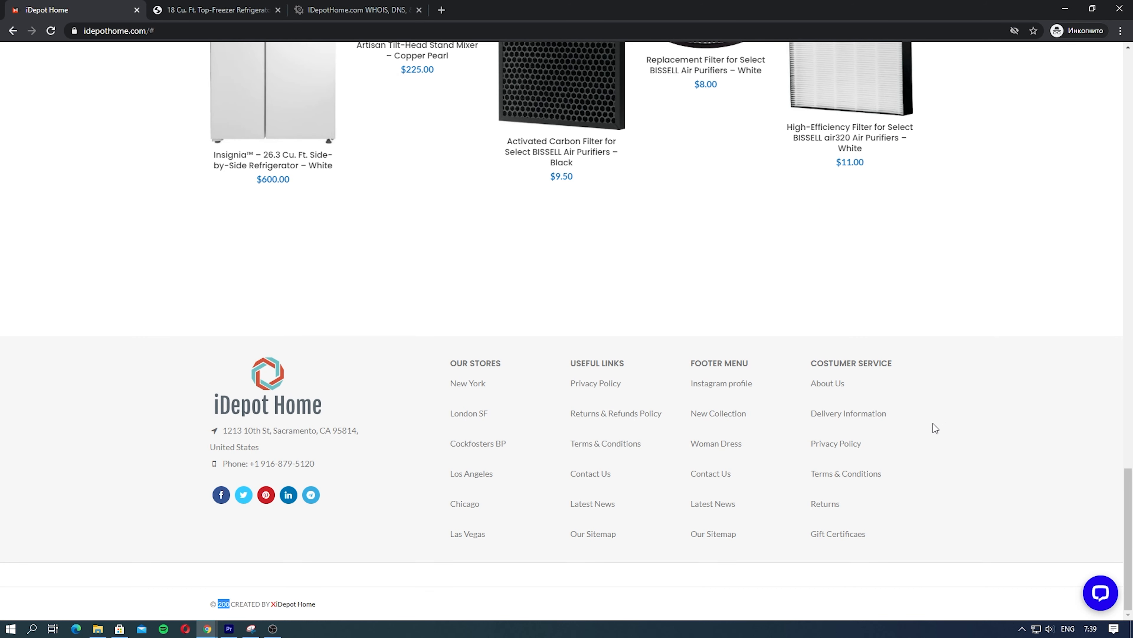
pyautogui.moveTo(915, 441)
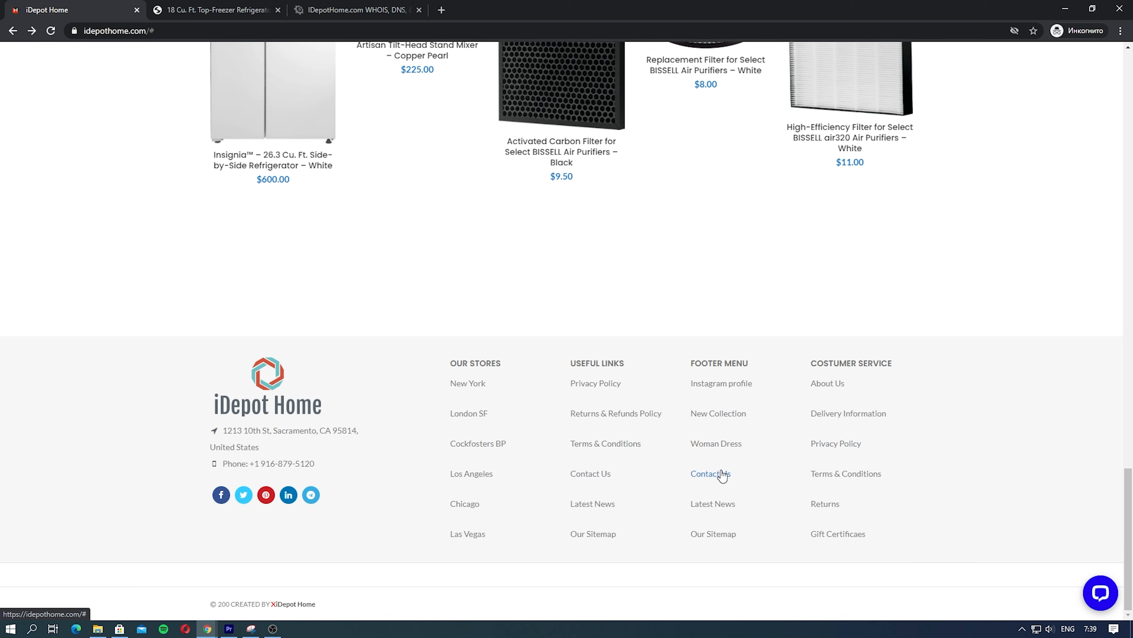
# Scroll the iDepot Home page to reach the footer with the store address and links
pyautogui.scroll(3)
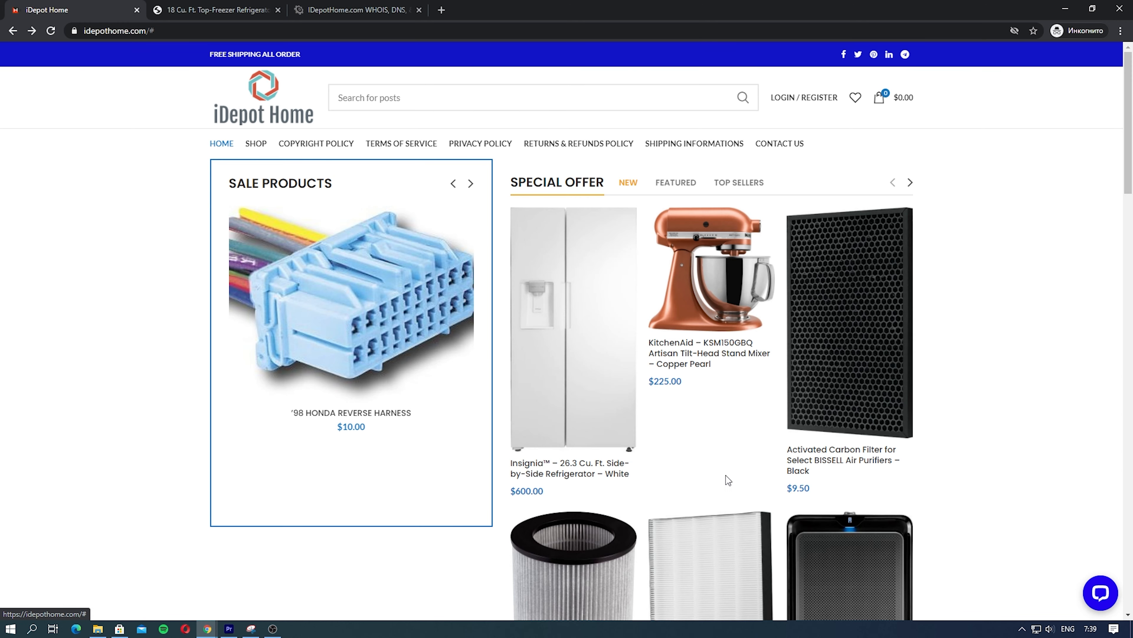
pyautogui.scroll(-3)
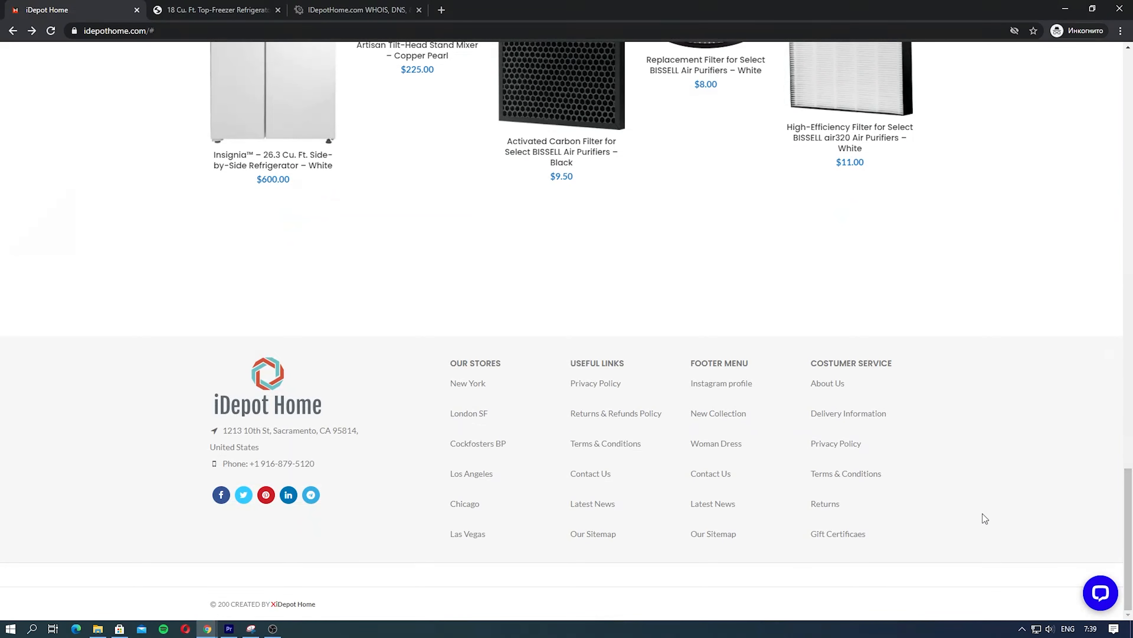
pyautogui.moveTo(824, 504)
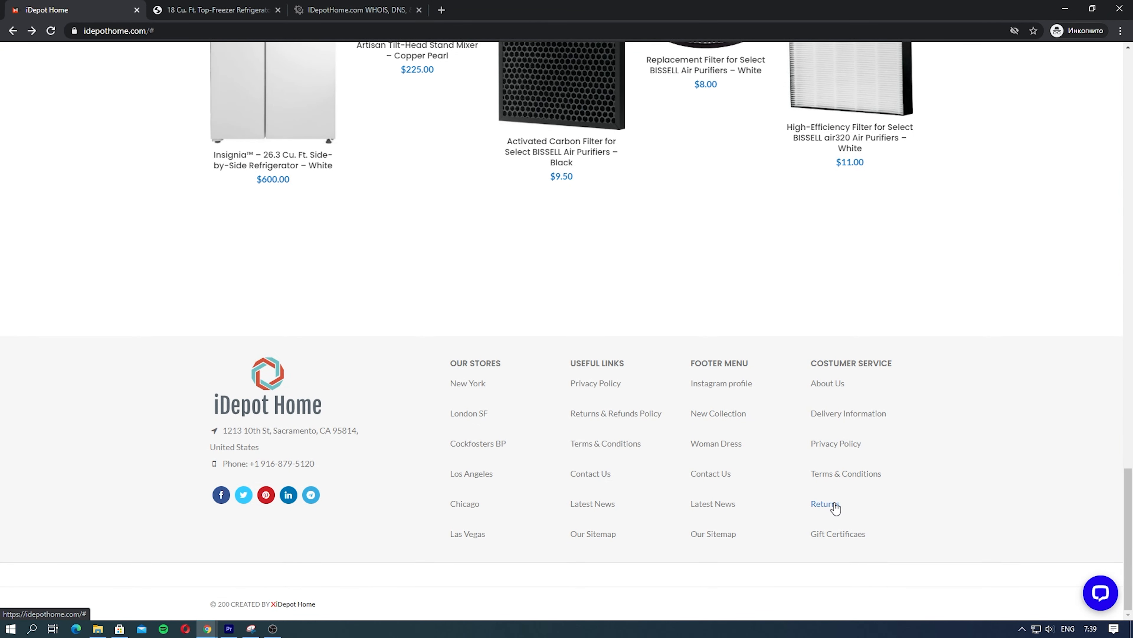
pyautogui.moveTo(992, 496)
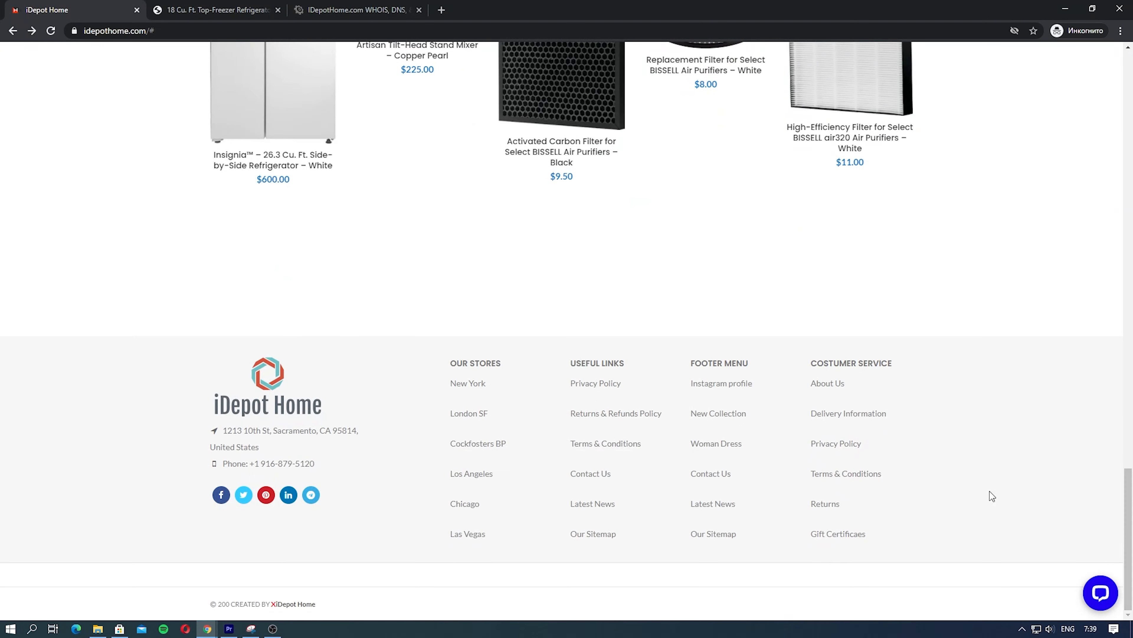
pyautogui.scroll(3)
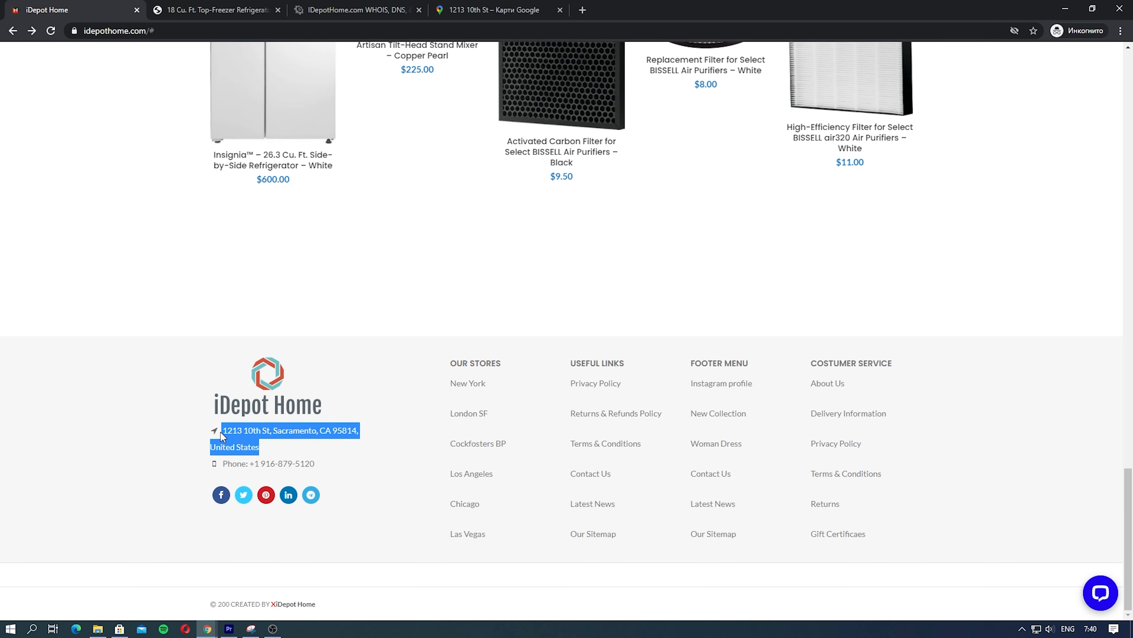
pyautogui.moveTo(476, 24)
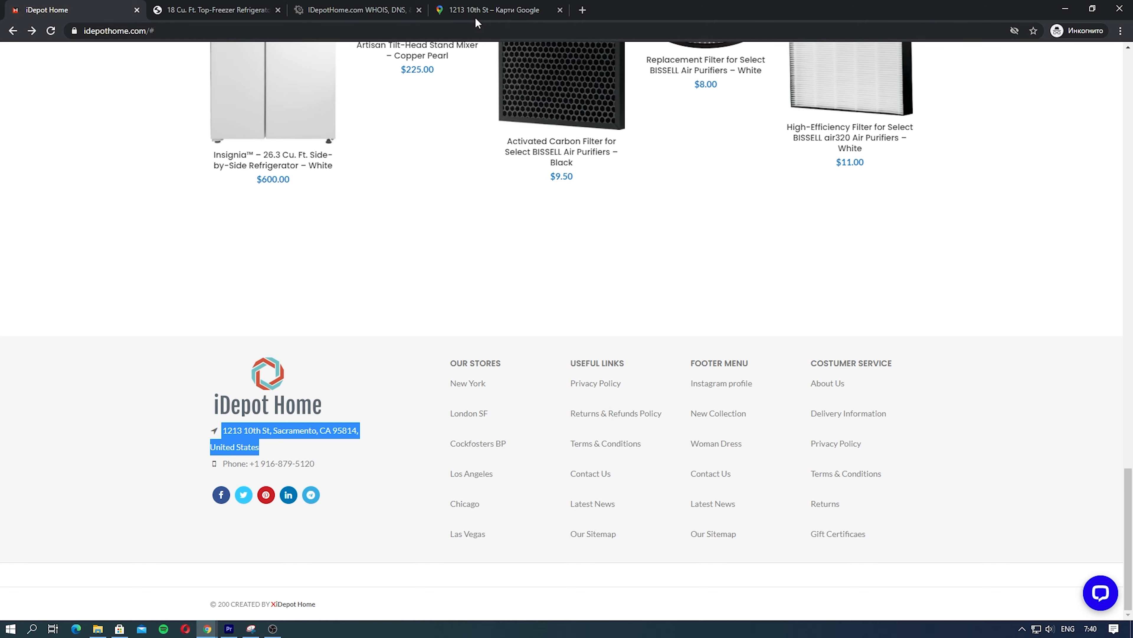
pyautogui.click(497, 9)
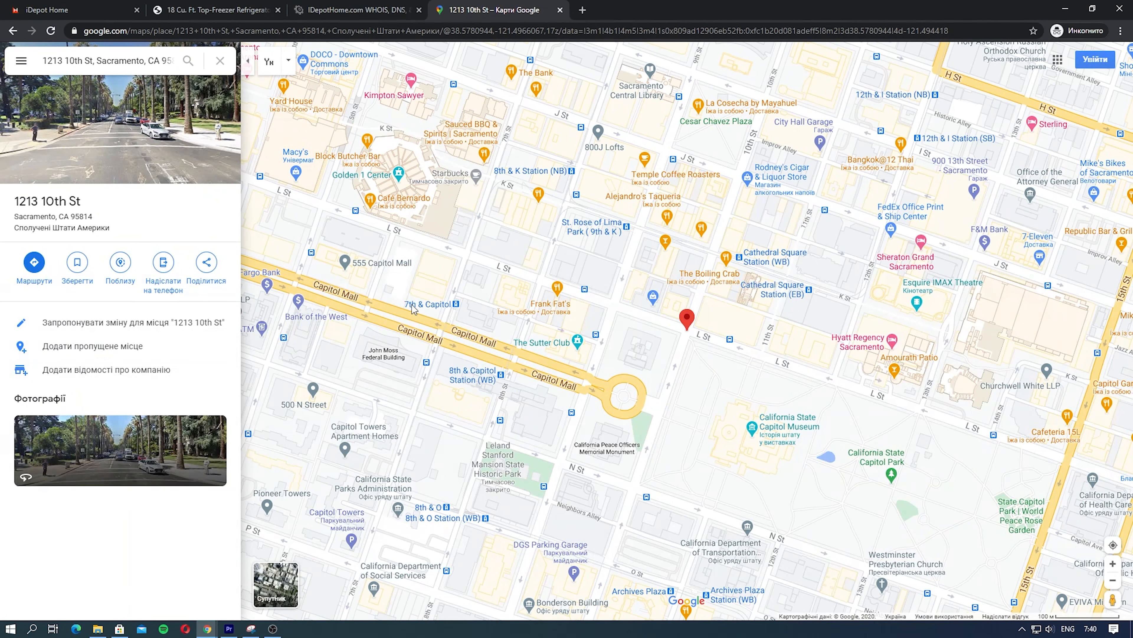
pyautogui.click(72, 9)
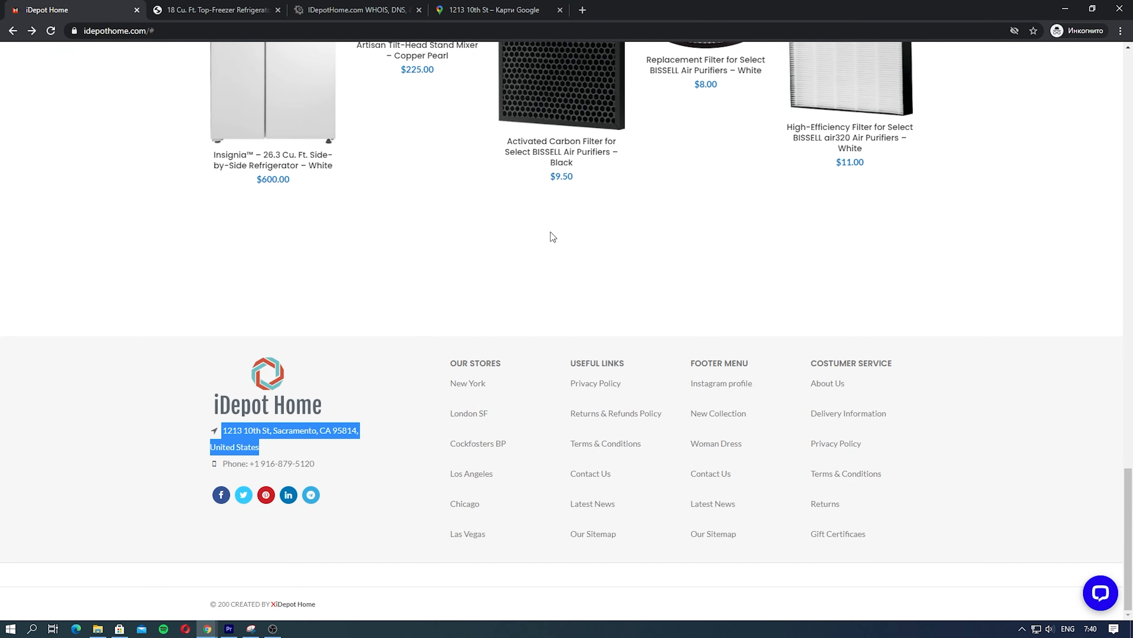
pyautogui.click(354, 9)
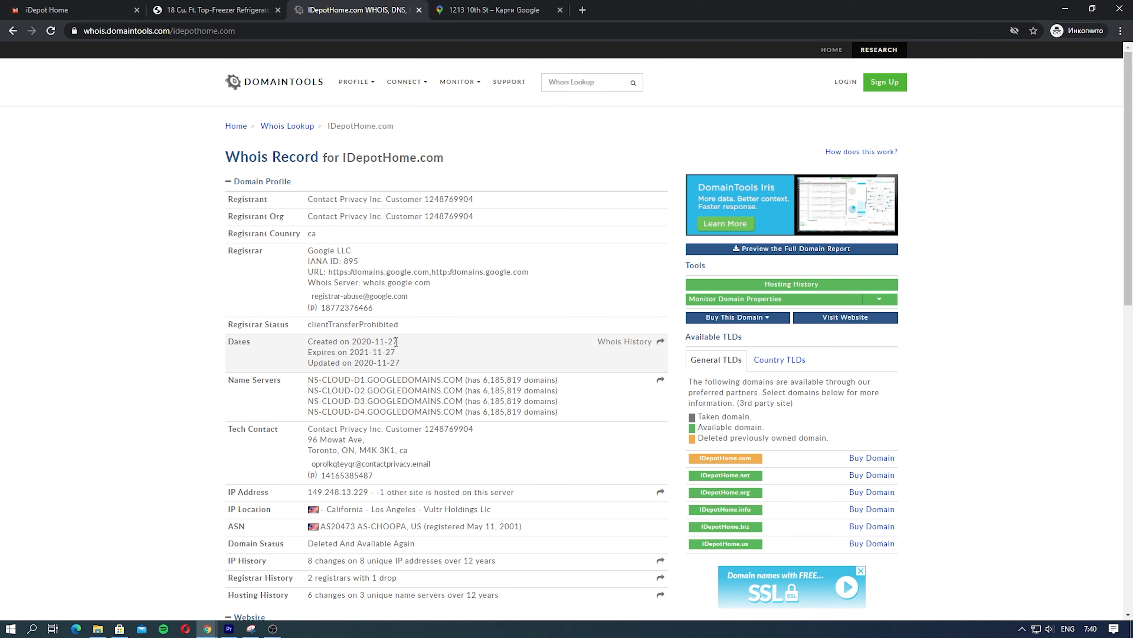
# Leave the DomainTools record showing the 2020-11-27 creation date and return to iDepot Home
pyautogui.click(72, 9)
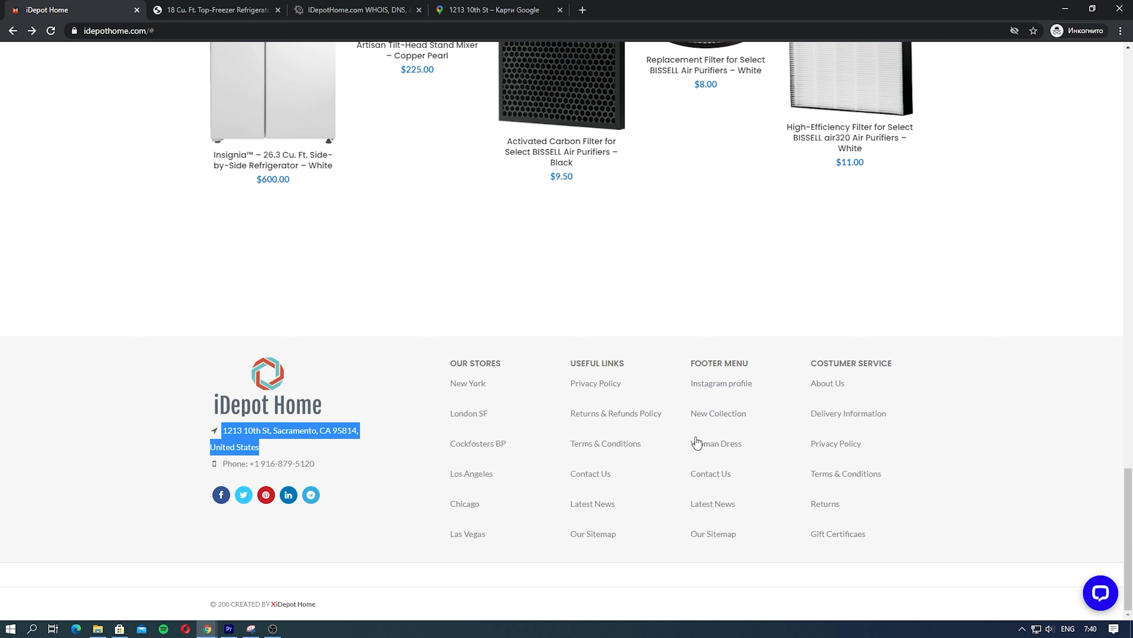
# Scroll the iDepot Home homepage to review the sale products and special-offer prices
pyautogui.scroll(3)
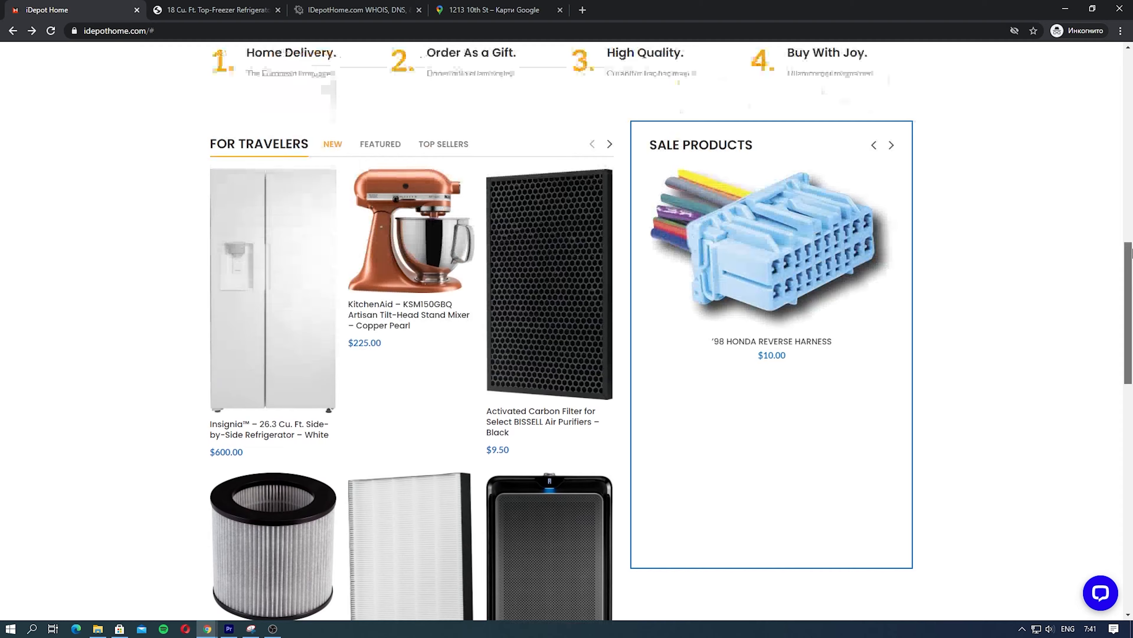
pyautogui.scroll(-3)
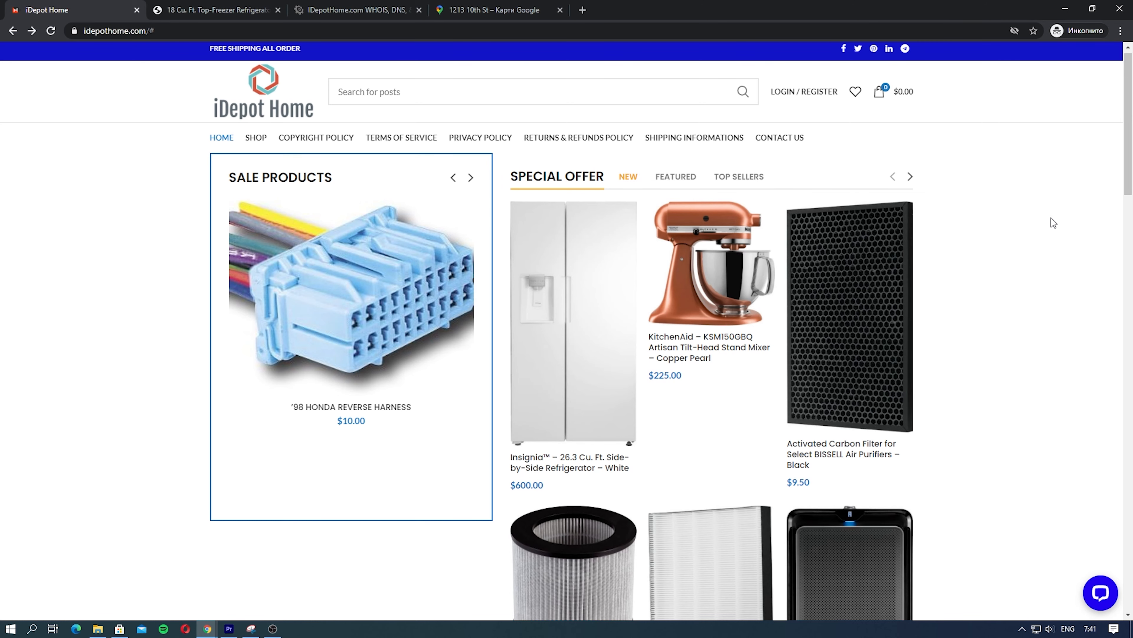
pyautogui.scroll(-3)
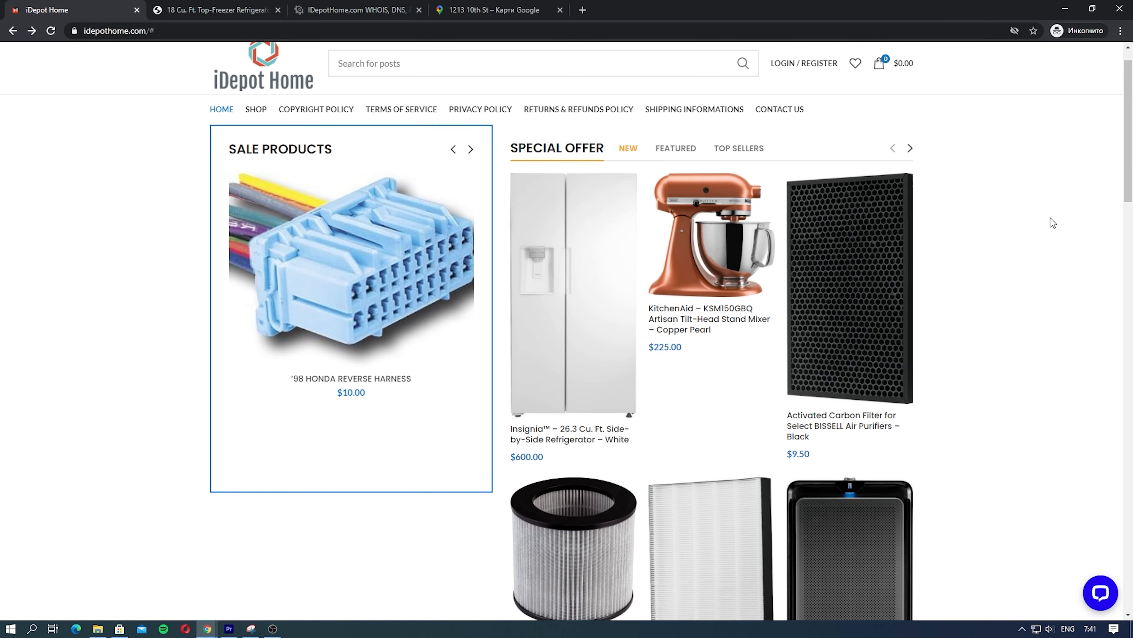
pyautogui.scroll(-3)
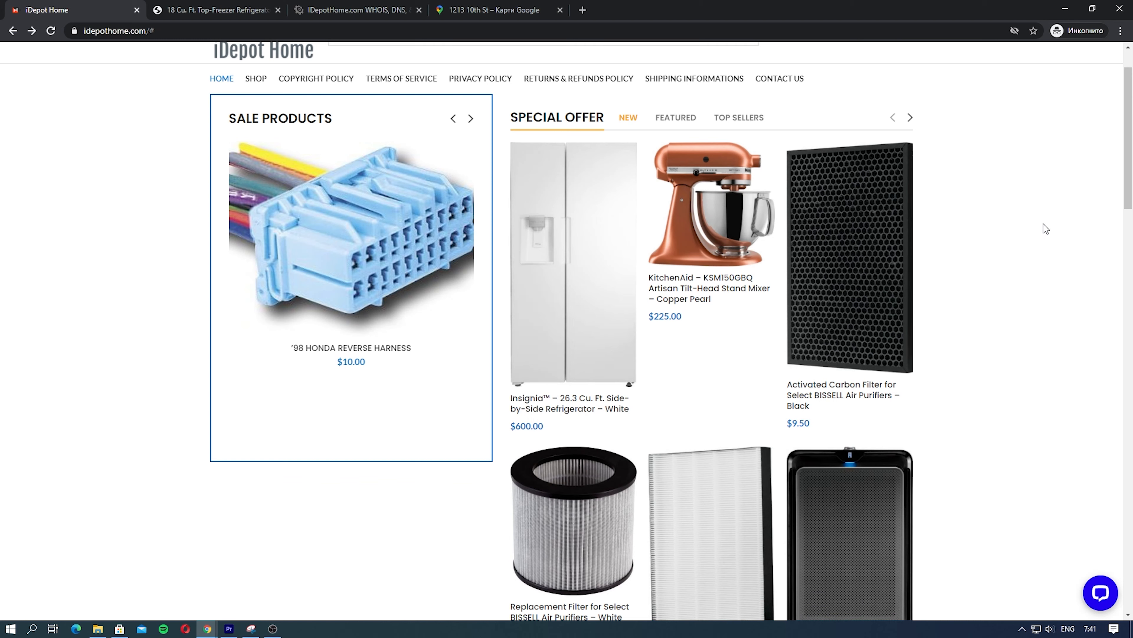